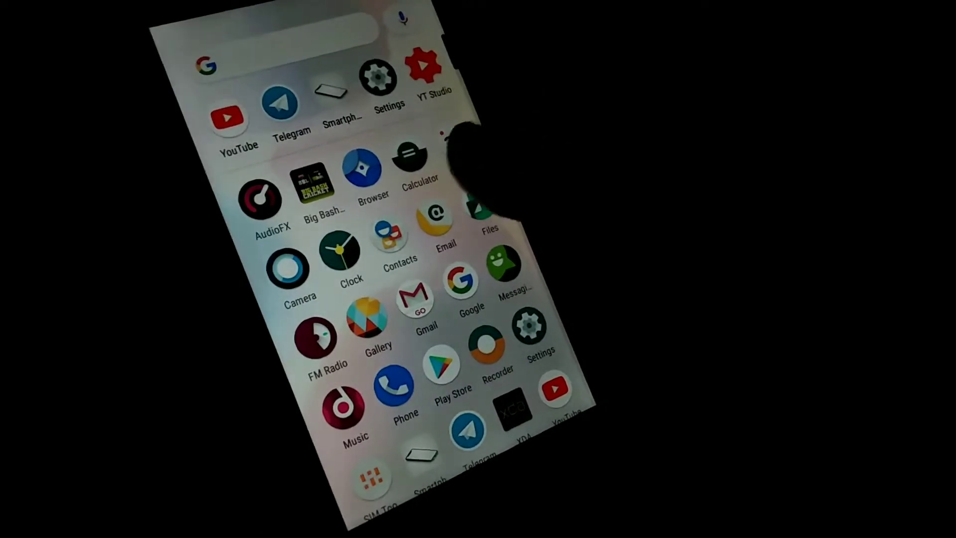
Step: Reach the About phone screen showing Redmi 2, Android 8.1.0 and LineageOS 15.1 build details
{"action": "left_click", "coordinate": [379, 78]}
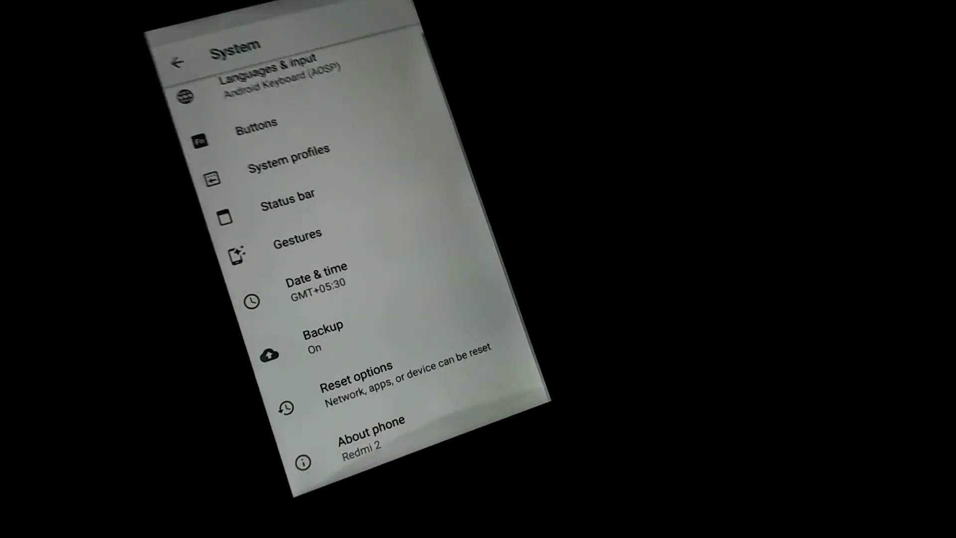
{"action": "left_click", "coordinate": [370, 431]}
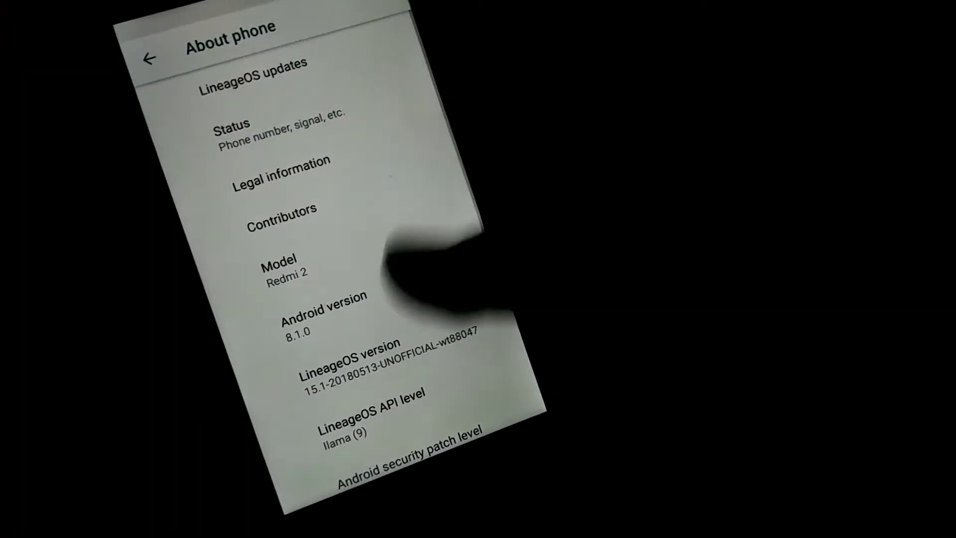
{"action": "scroll", "scroll_direction": "down", "scroll_amount": 3}
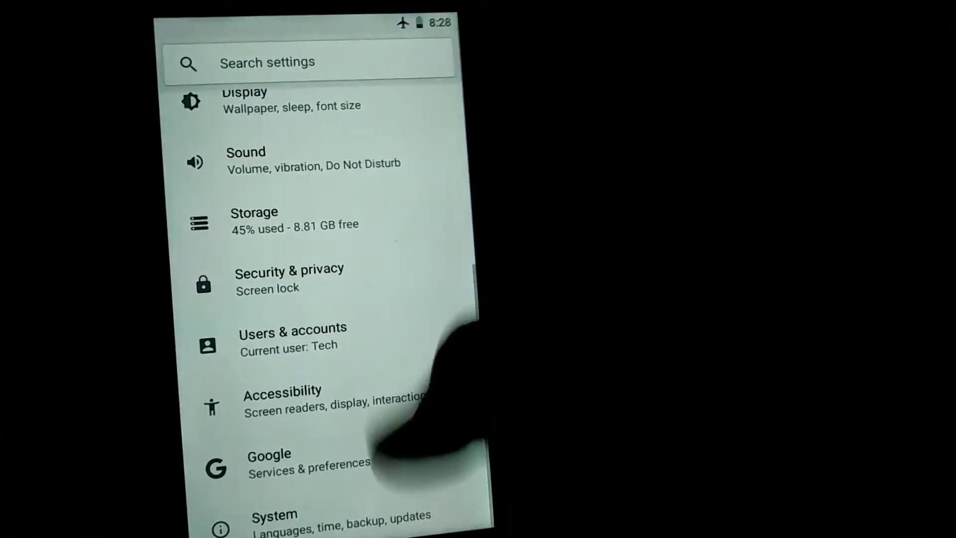
{"action": "left_click", "coordinate": [274, 518]}
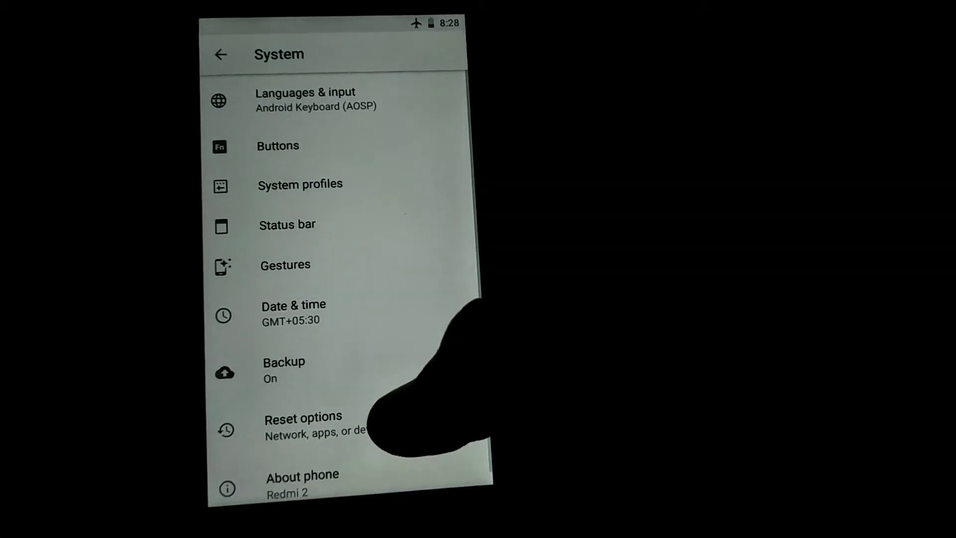
{"action": "left_click", "coordinate": [302, 486]}
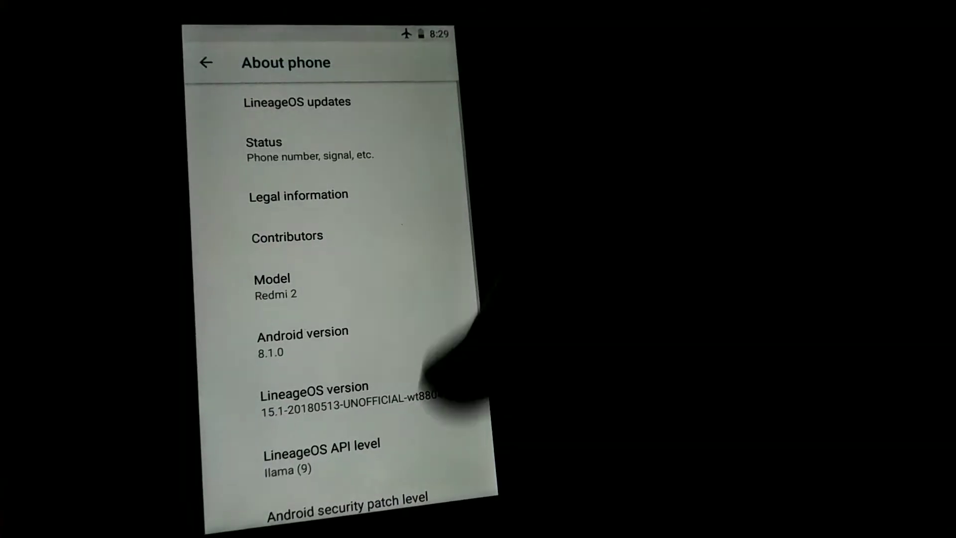